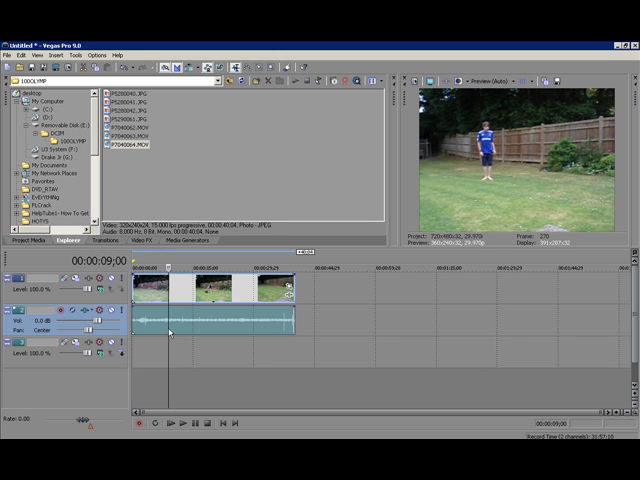
Right-click the audio track header to delete the audio track beneath the video clip.
right_click(175, 332)
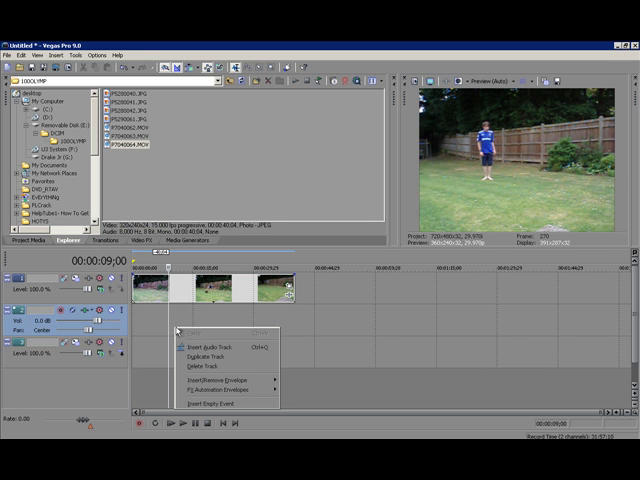
mouse_move(207, 368)
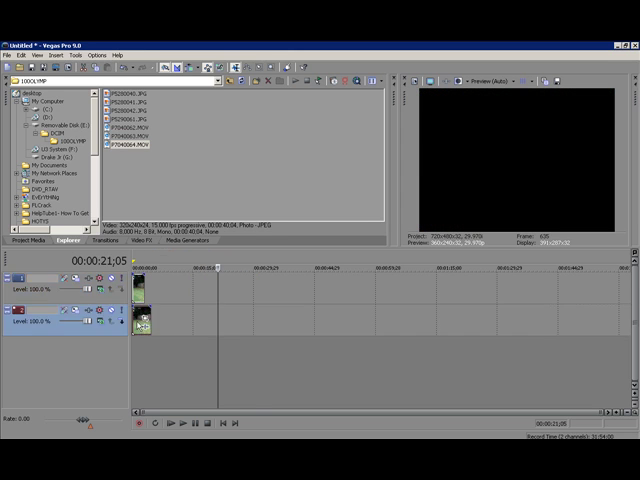
mouse_move(221, 330)
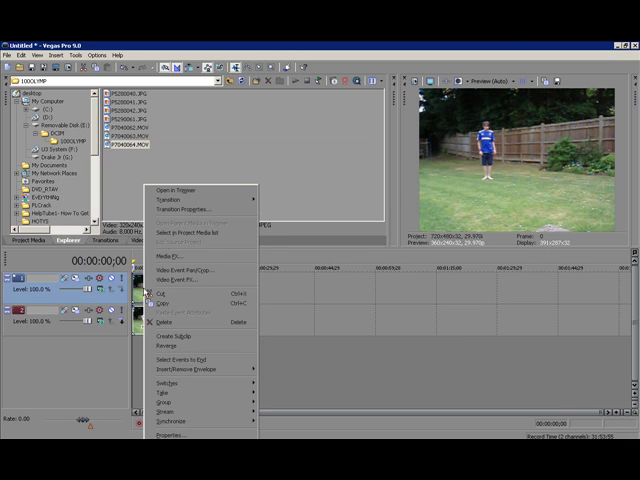
mouse_move(190, 222)
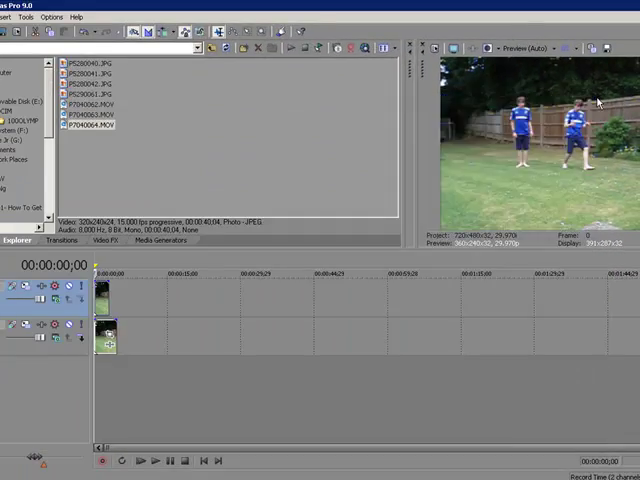
mouse_move(240, 298)
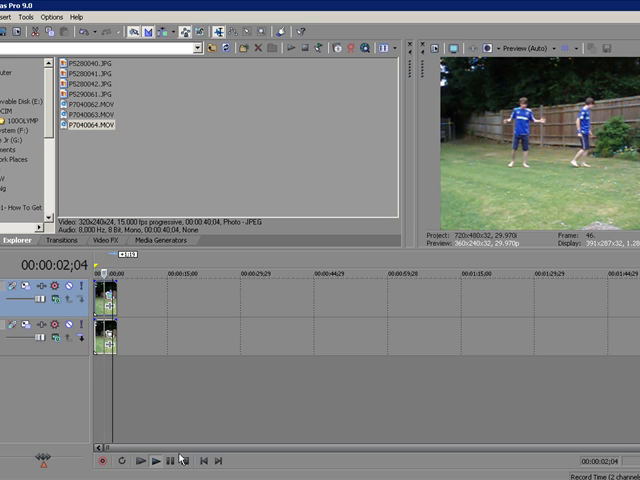
Stop playback of the two-person composite preview and return to the project start.
left_click(170, 461)
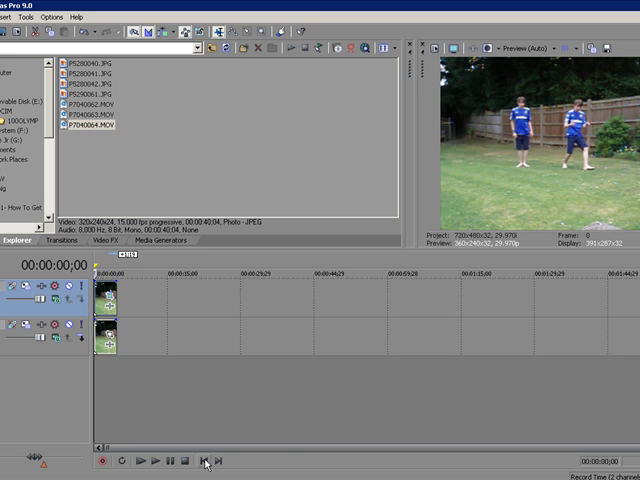
mouse_move(224, 419)
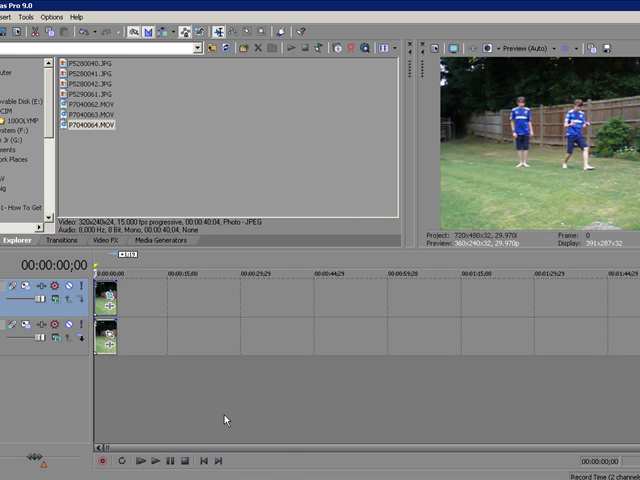